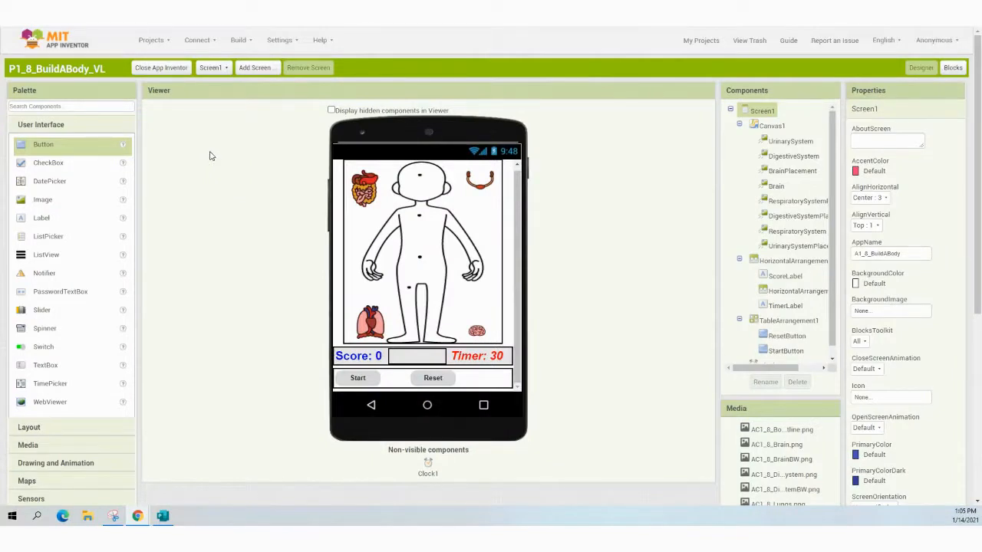
{"action": "mouse_move", "coordinate": [110, 128]}
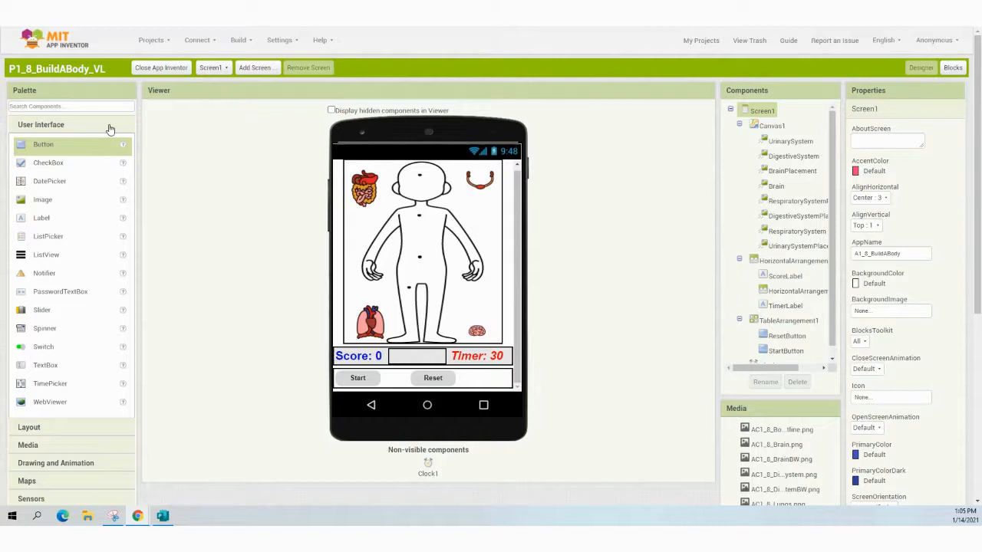
{"action": "mouse_move", "coordinate": [65, 220]}
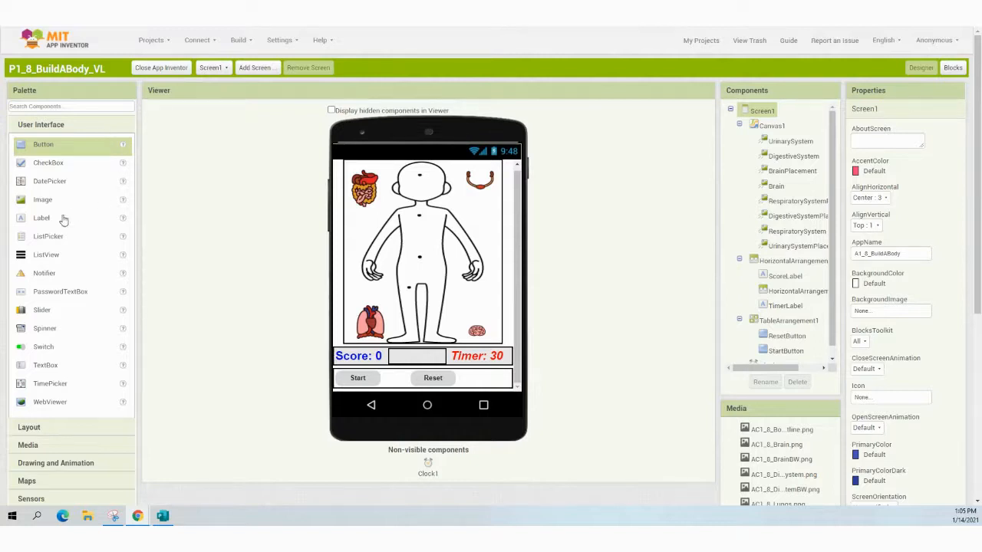
{"action": "mouse_move", "coordinate": [54, 222]}
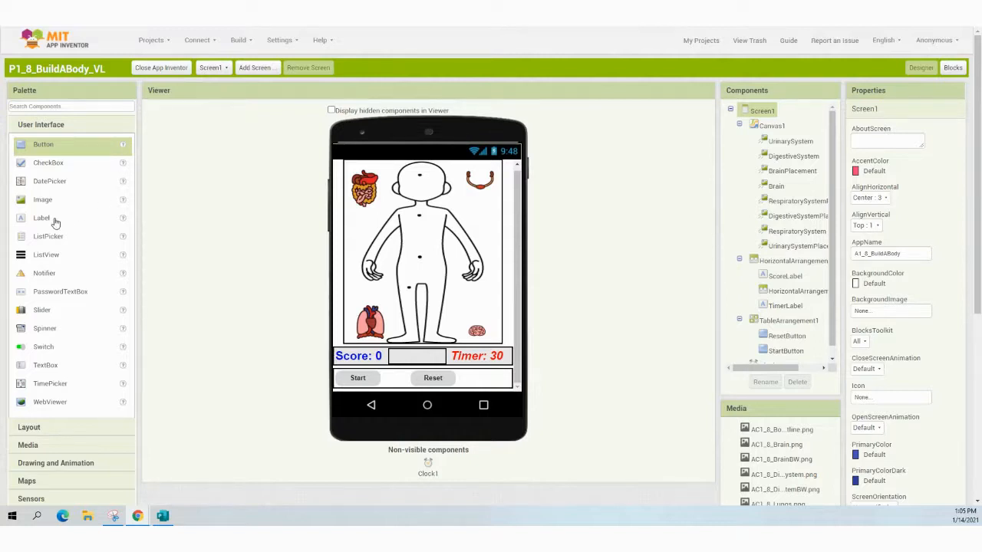
- Drag a Label from the User Interface palette to below the Start and Reset buttons
{"action": "left_click_drag", "start_coordinate": [41, 218], "coordinate": [322, 322]}
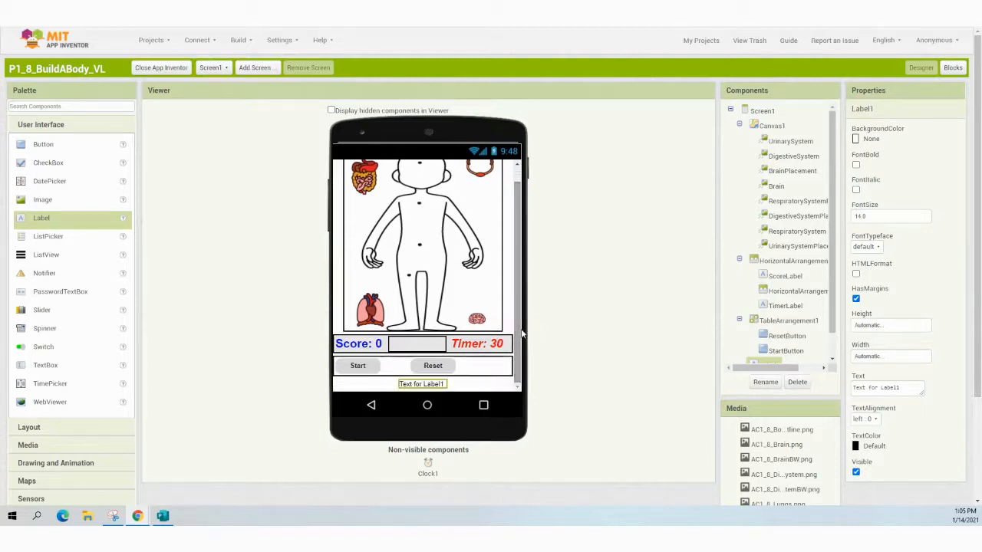
{"action": "mouse_move", "coordinate": [577, 418]}
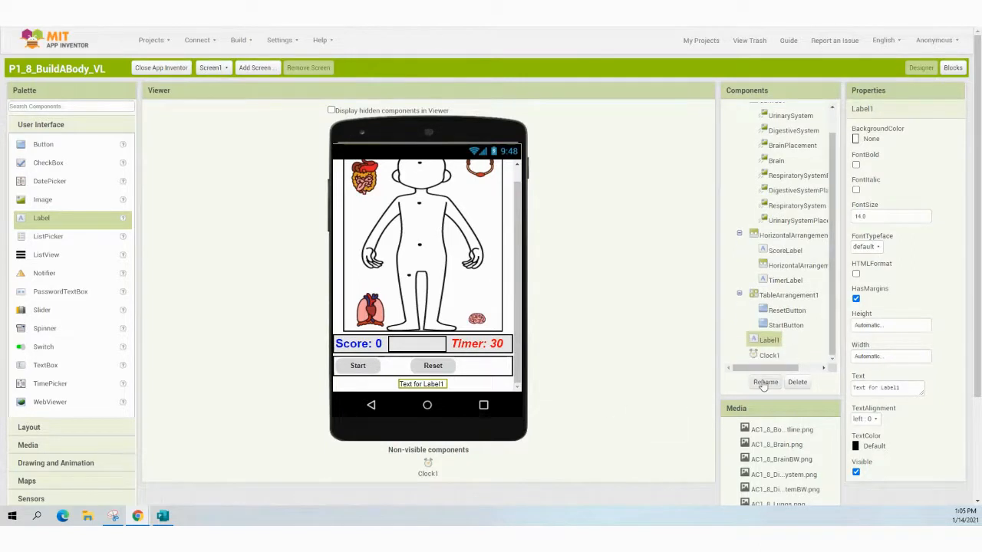
- Rename the new label to OrganDescriptionLabel and make its font bold
{"action": "left_click", "coordinate": [764, 383]}
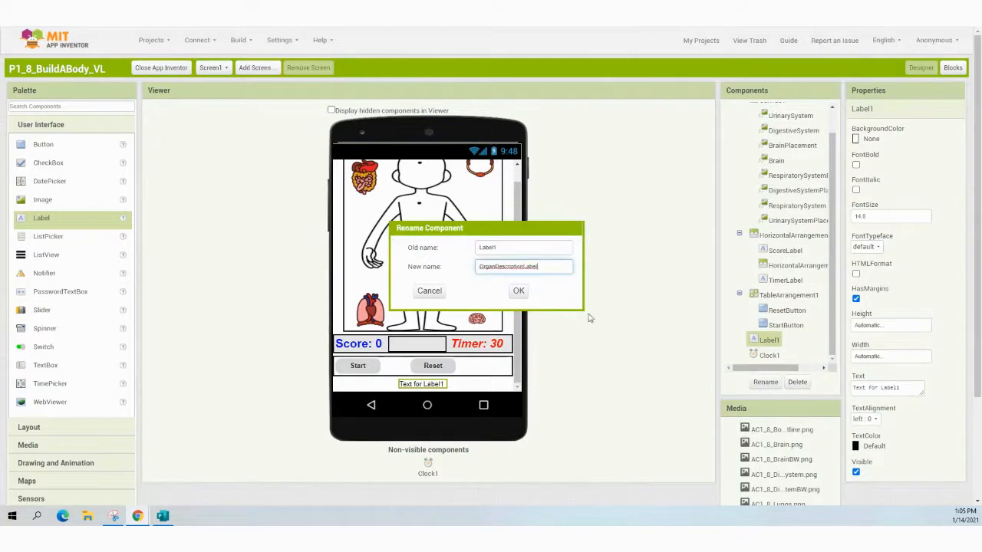
{"action": "left_click", "coordinate": [518, 290]}
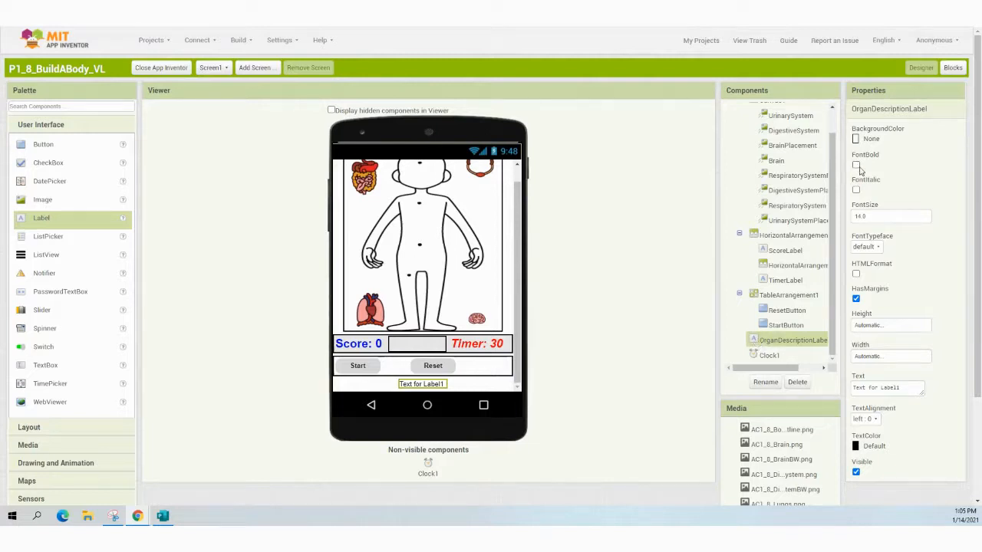
{"action": "left_click", "coordinate": [856, 165]}
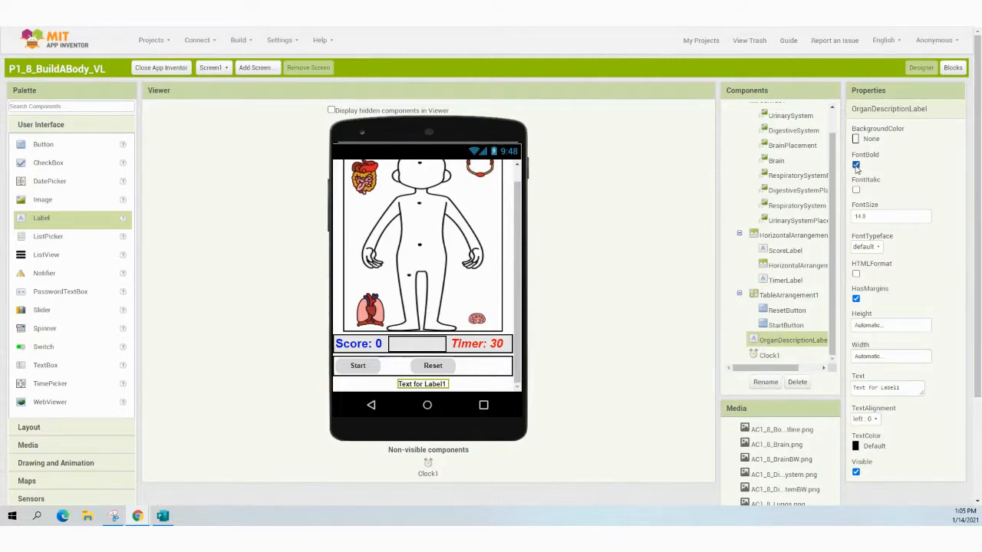
{"action": "left_click", "coordinate": [856, 165]}
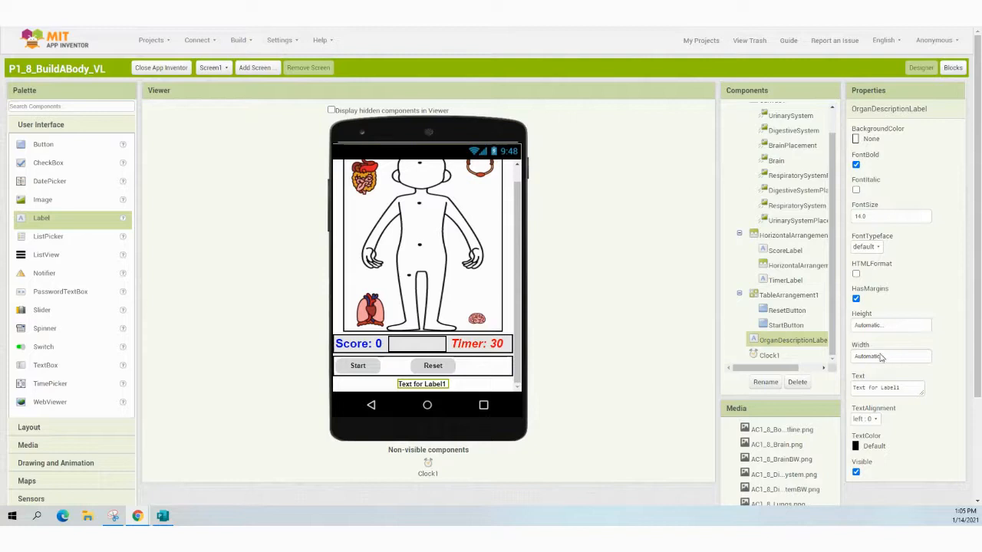
- Set the label's Width to Fill parent and its text to 'Organ Description:'
{"action": "left_click", "coordinate": [889, 356]}
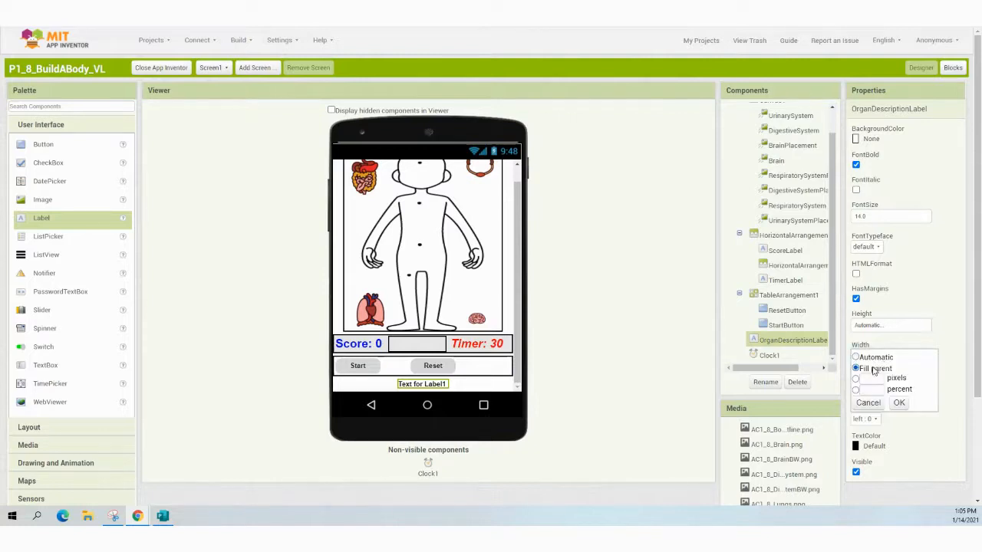
{"action": "left_click", "coordinate": [898, 403]}
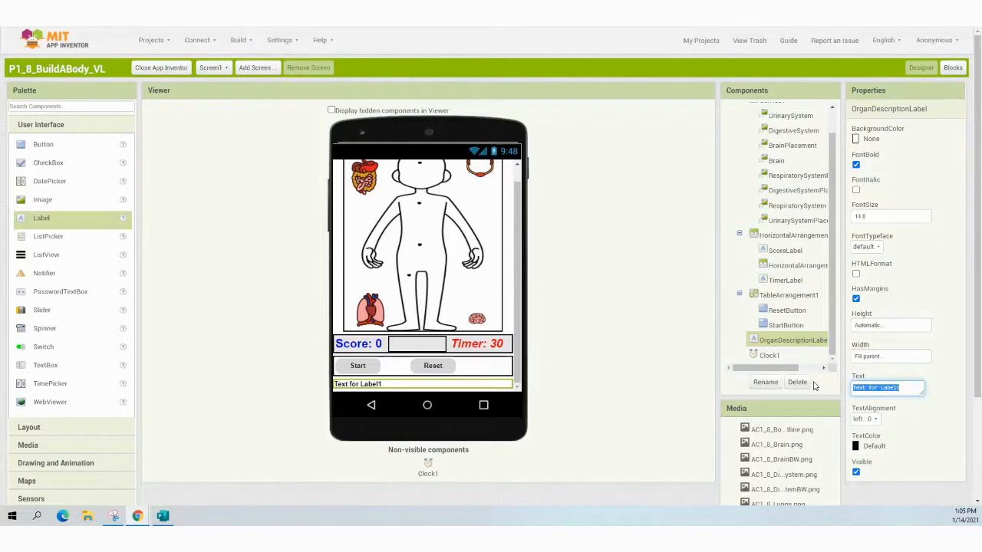
{"action": "type", "text": "Organ Description:"}
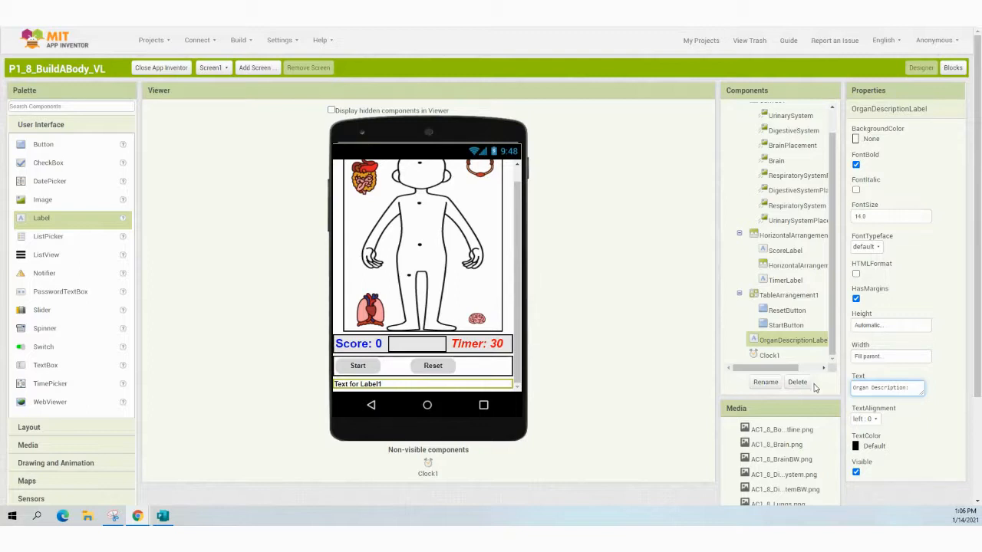
{"action": "mouse_move", "coordinate": [891, 428]}
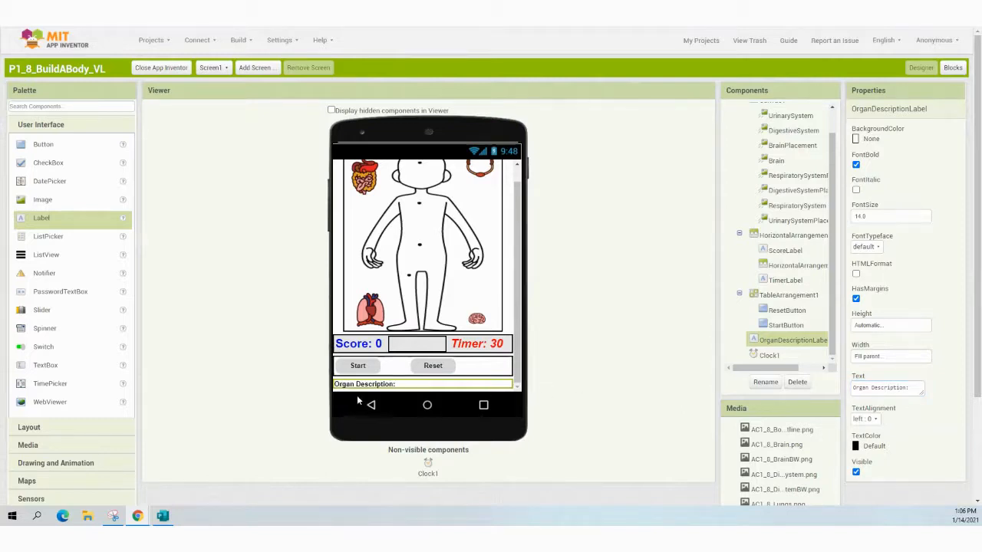
{"action": "mouse_move", "coordinate": [290, 386]}
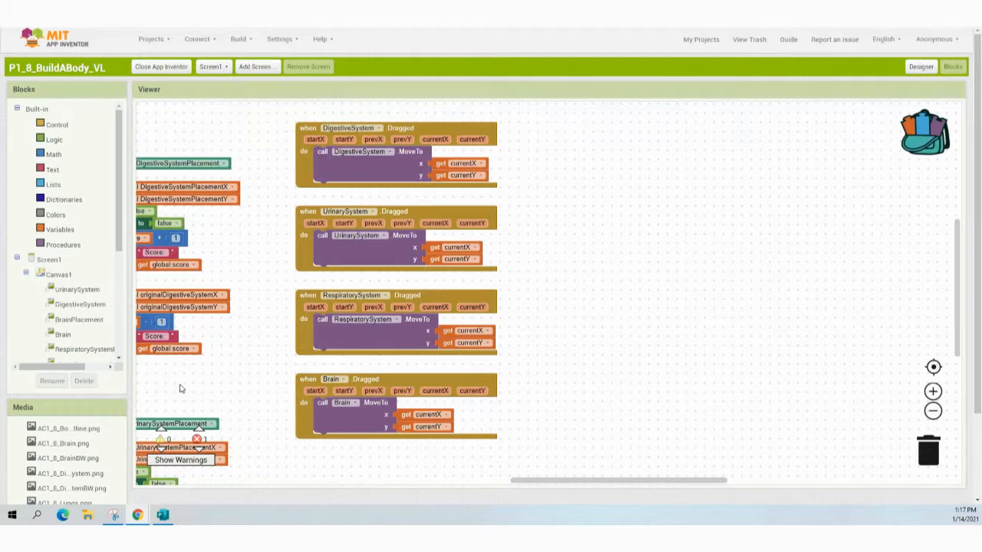
{"action": "mouse_move", "coordinate": [124, 248]}
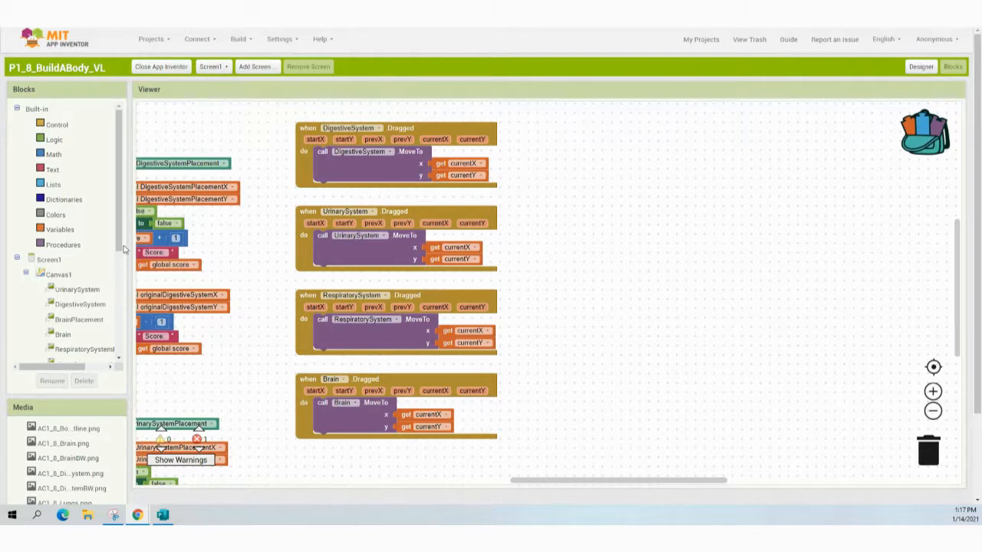
- Drag the 'set OrganDescriptionLabel.Text to' block from the OrganDescriptionLabel drawer into the workspace
{"action": "scroll", "scroll_direction": "down", "scroll_amount": 3}
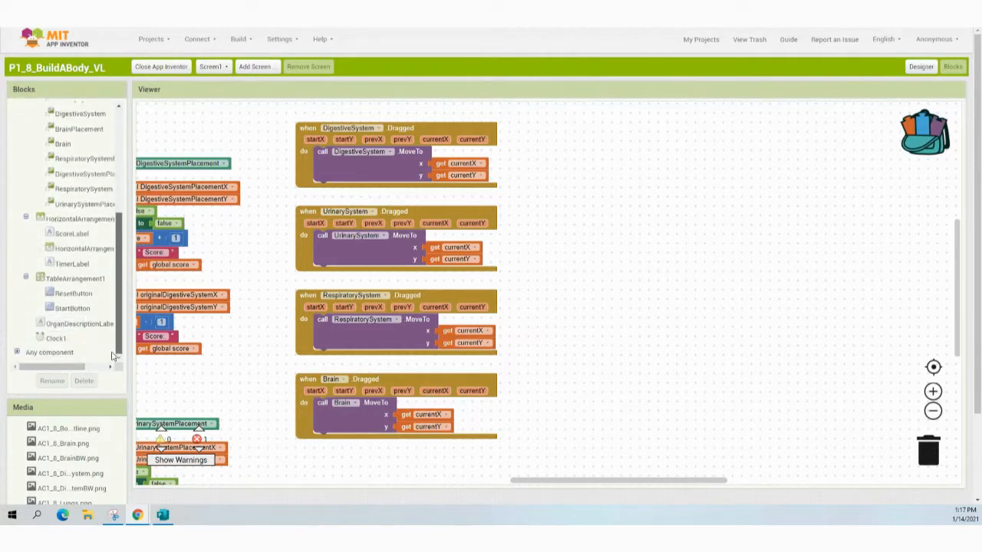
{"action": "left_click", "coordinate": [77, 323]}
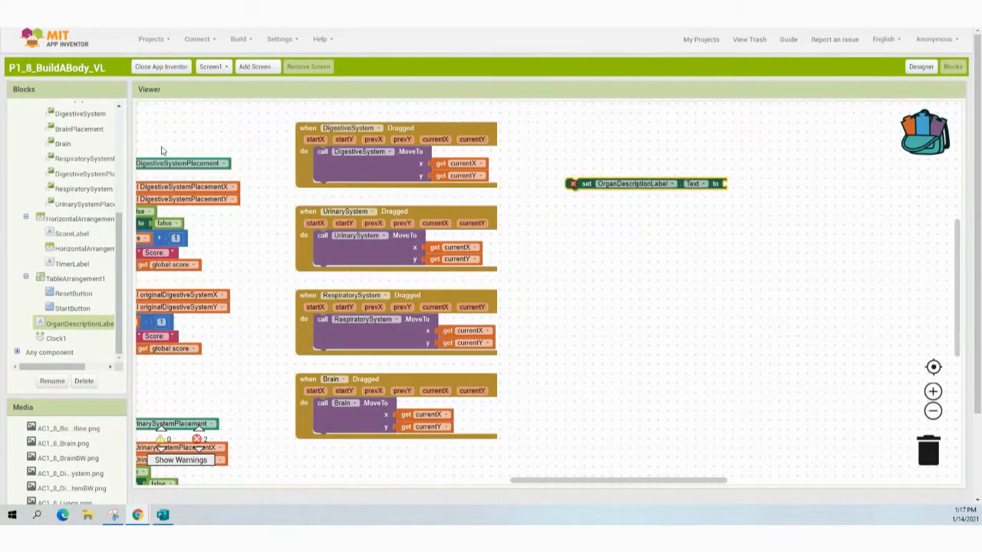
{"action": "left_click", "coordinate": [52, 169]}
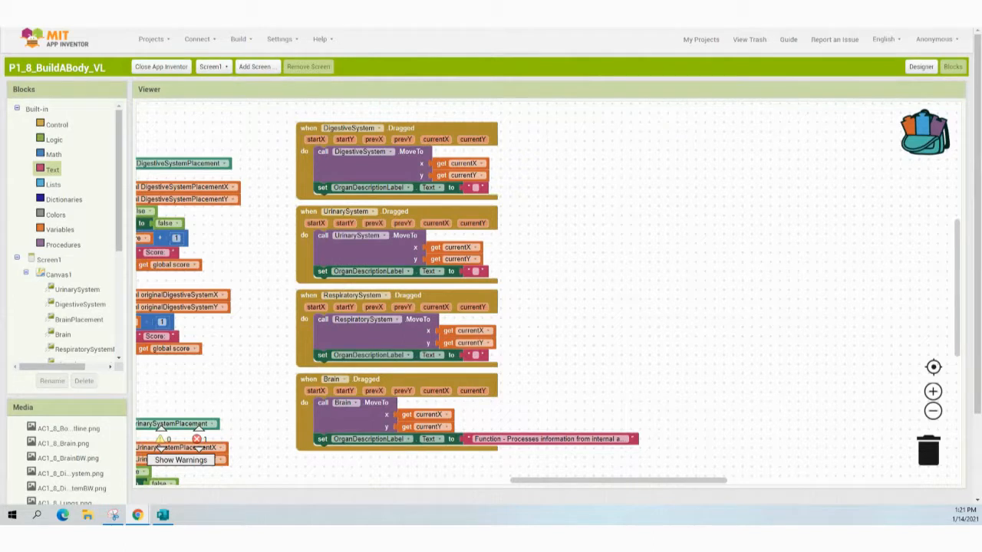
{"action": "mouse_move", "coordinate": [469, 187]}
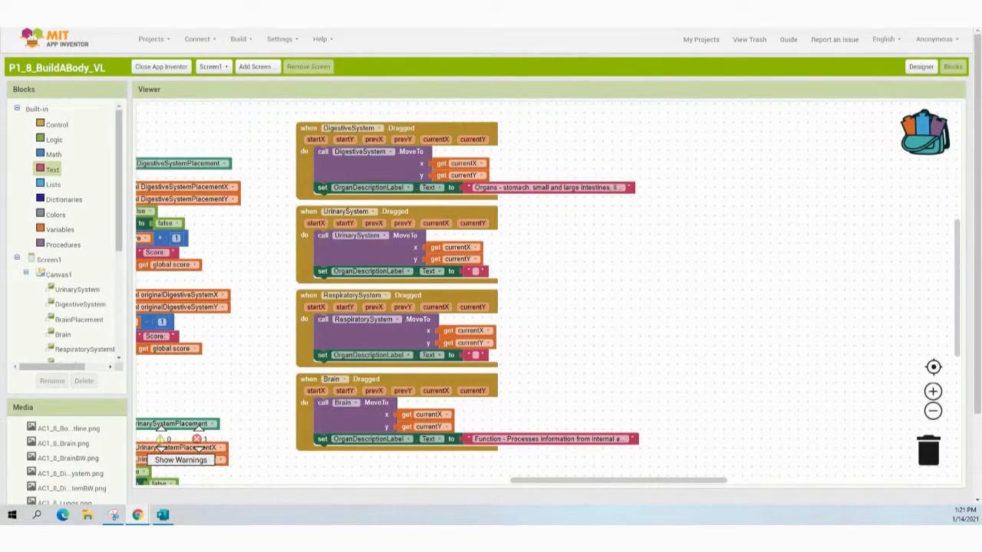
{"action": "mouse_move", "coordinate": [492, 324]}
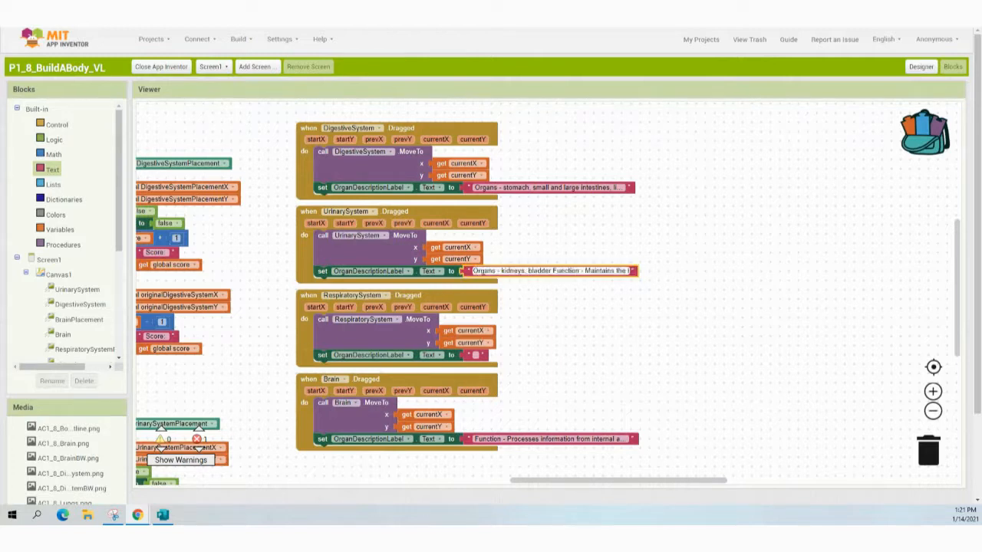
{"action": "mouse_move", "coordinate": [492, 427]}
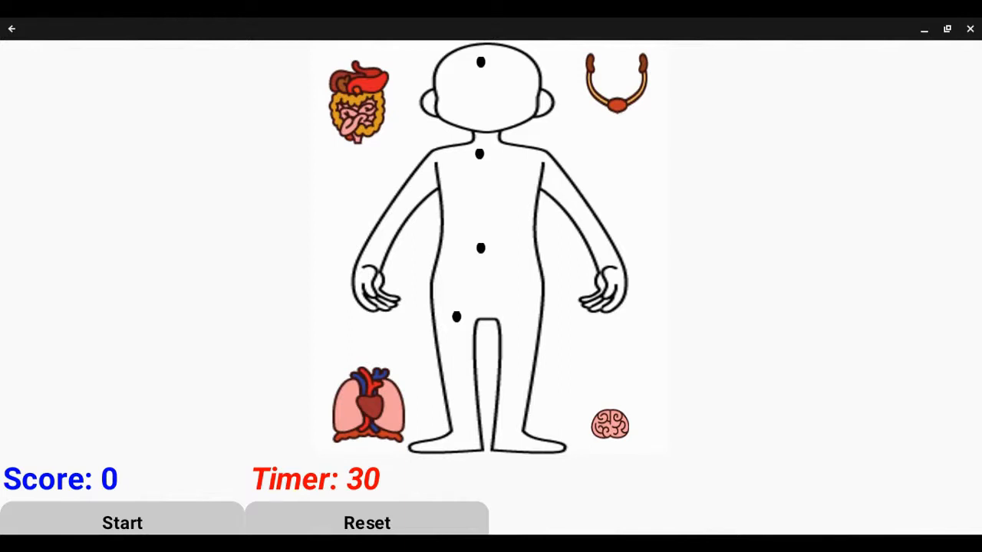
{"action": "mouse_move", "coordinate": [616, 494]}
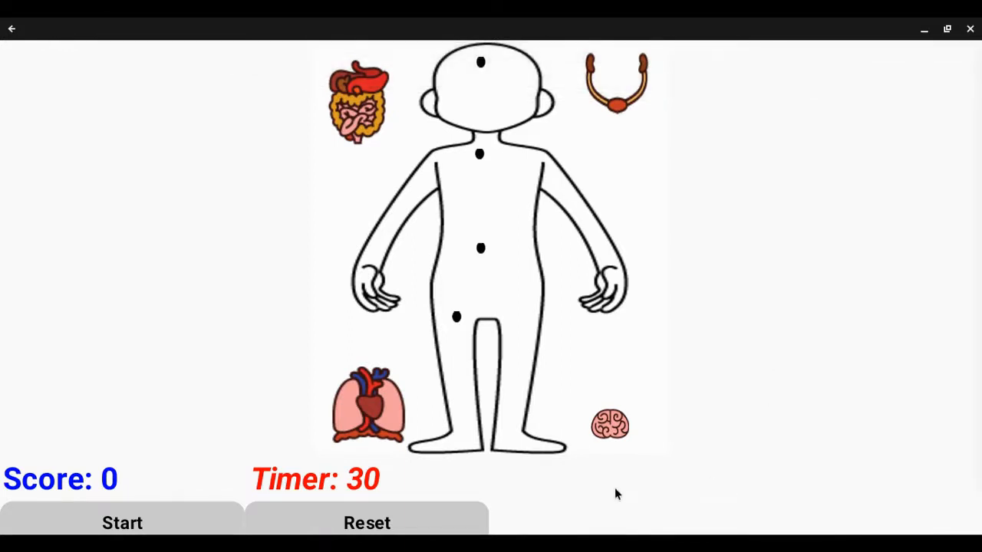
- In the Companion, drag the lungs/heart onto the chest and the kidneys/bladder onto the abdomen
{"action": "scroll", "scroll_direction": "down", "scroll_amount": 3}
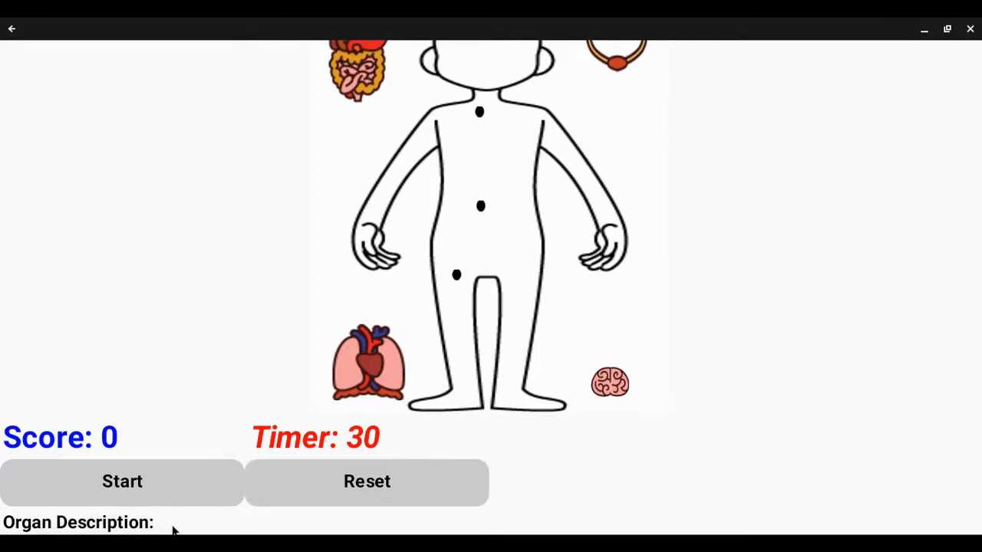
{"action": "mouse_move", "coordinate": [92, 539]}
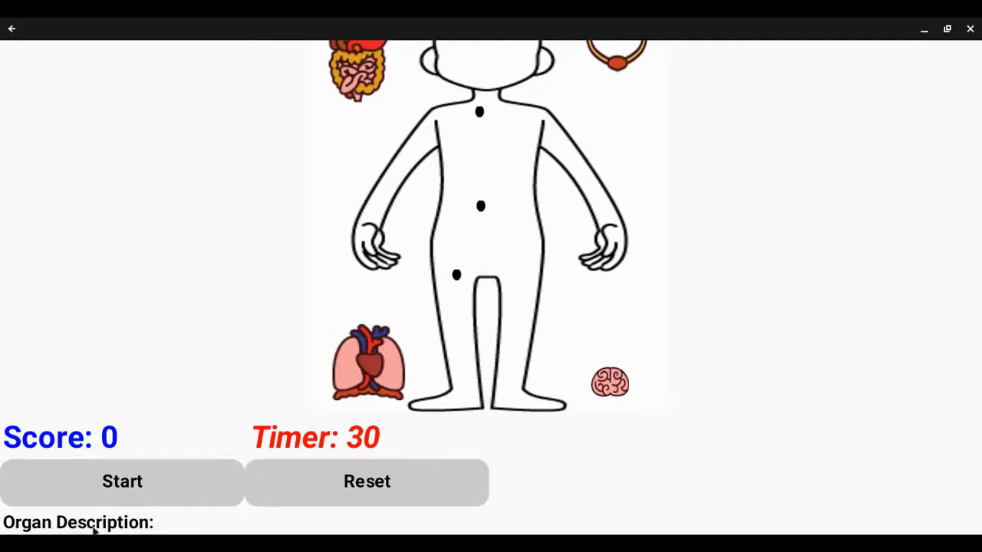
{"action": "mouse_move", "coordinate": [325, 401]}
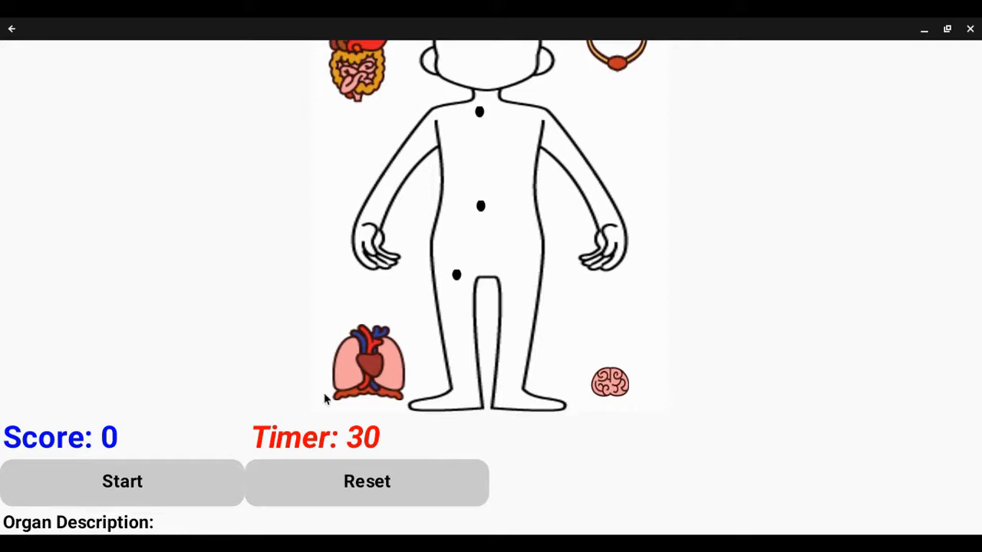
{"action": "left_click_drag", "start_coordinate": [366, 364], "coordinate": [433, 291]}
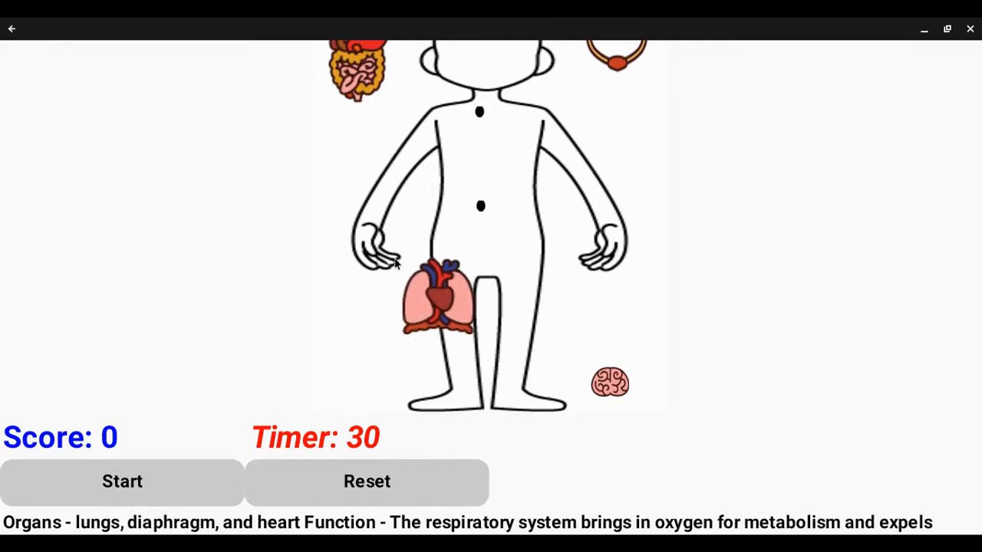
{"action": "left_click_drag", "start_coordinate": [437, 299], "coordinate": [445, 238]}
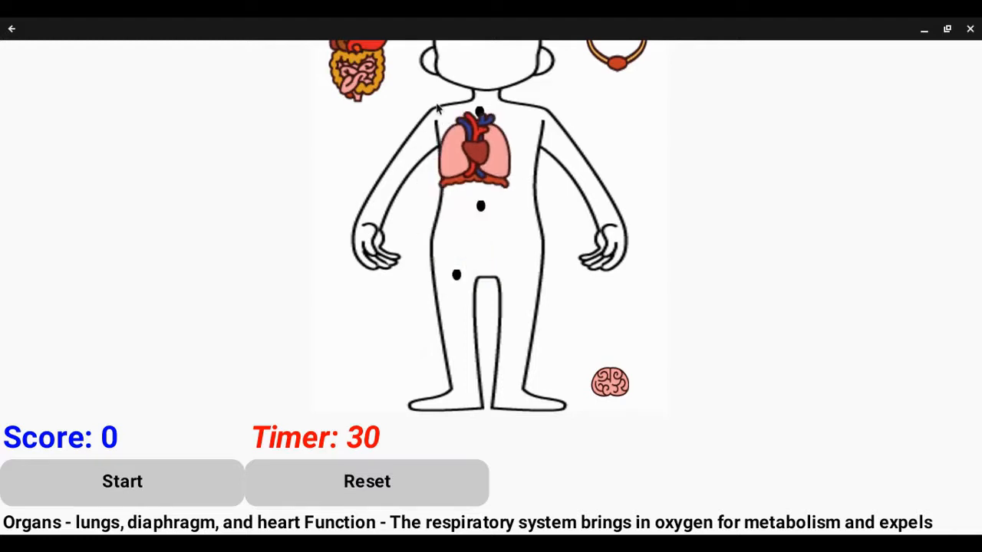
{"action": "left_click", "coordinate": [480, 149]}
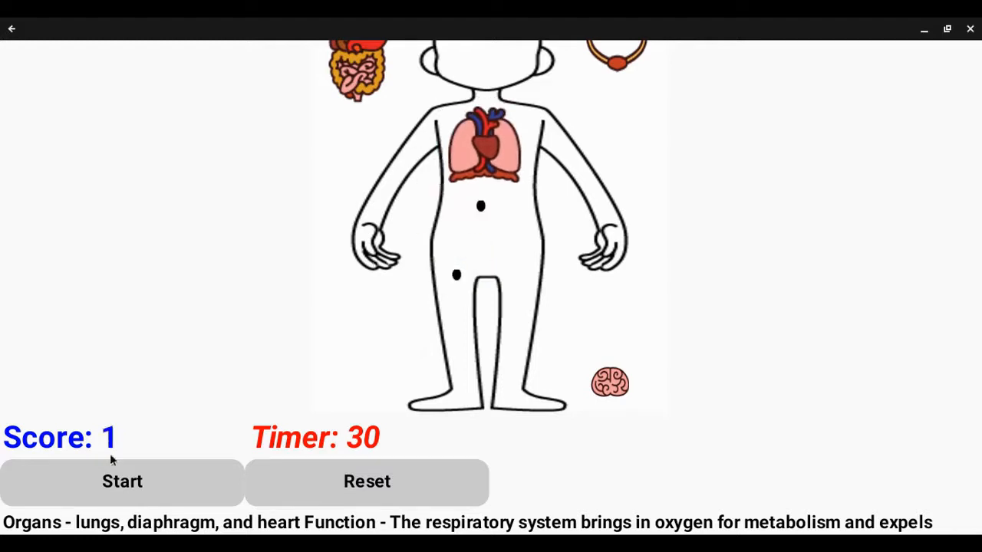
{"action": "mouse_move", "coordinate": [452, 265]}
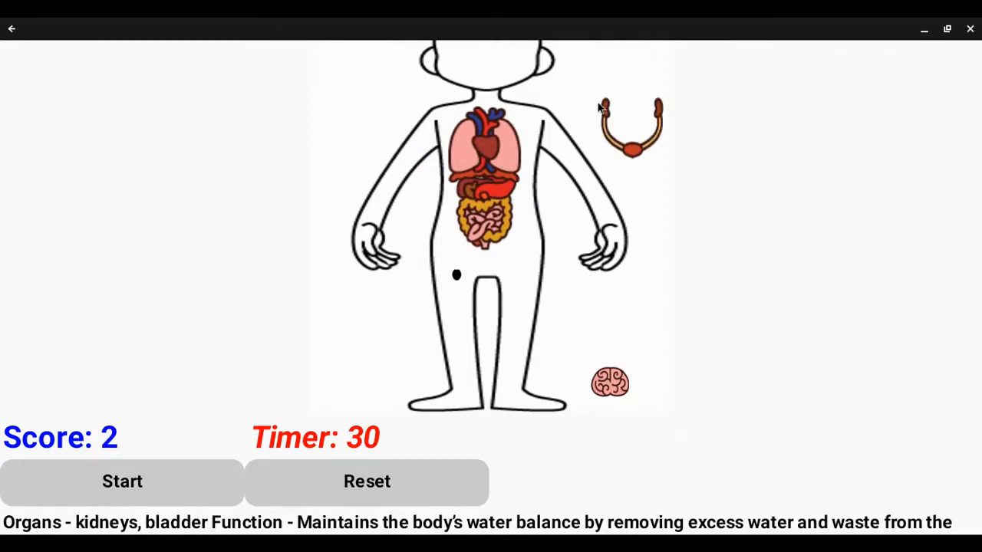
{"action": "left_click_drag", "start_coordinate": [630, 127], "coordinate": [491, 260]}
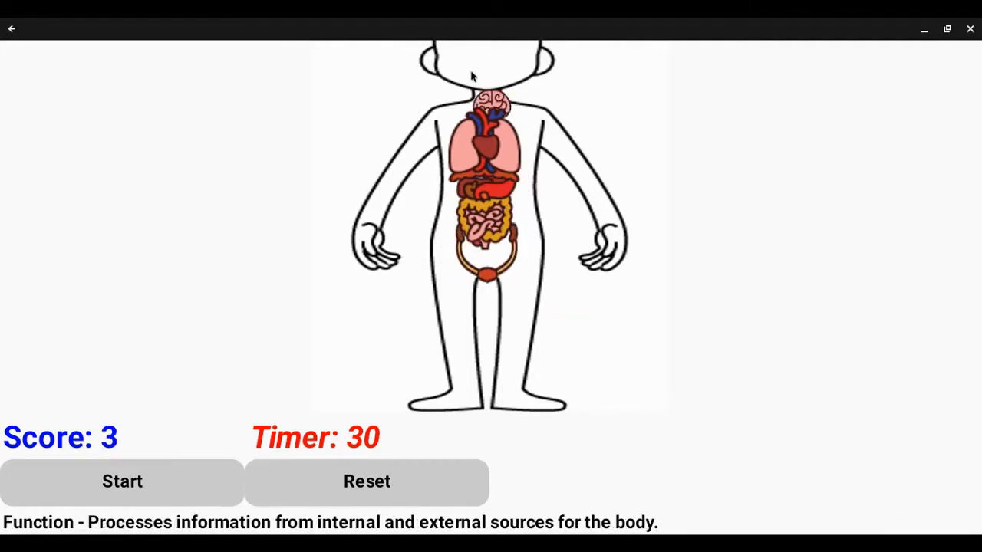
{"action": "left_click", "coordinate": [487, 101]}
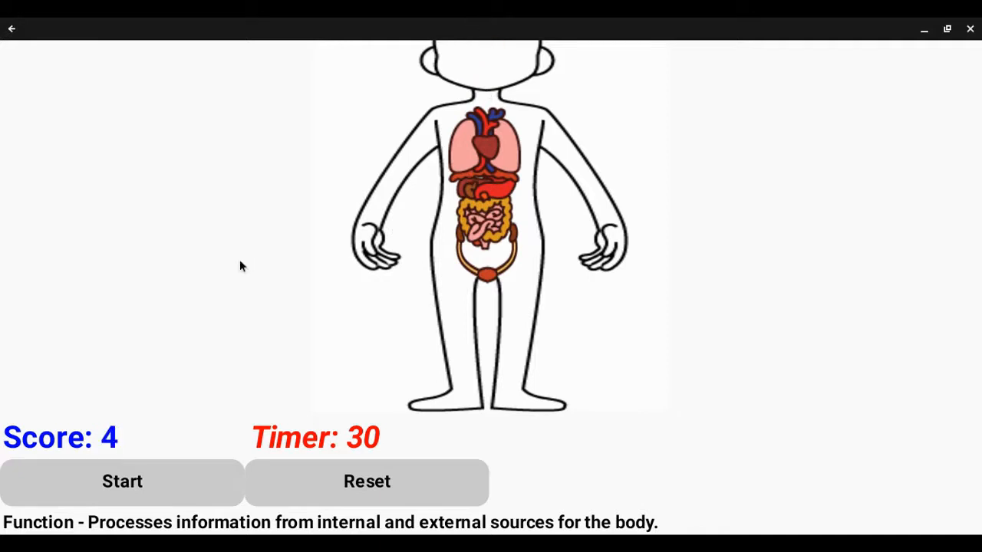